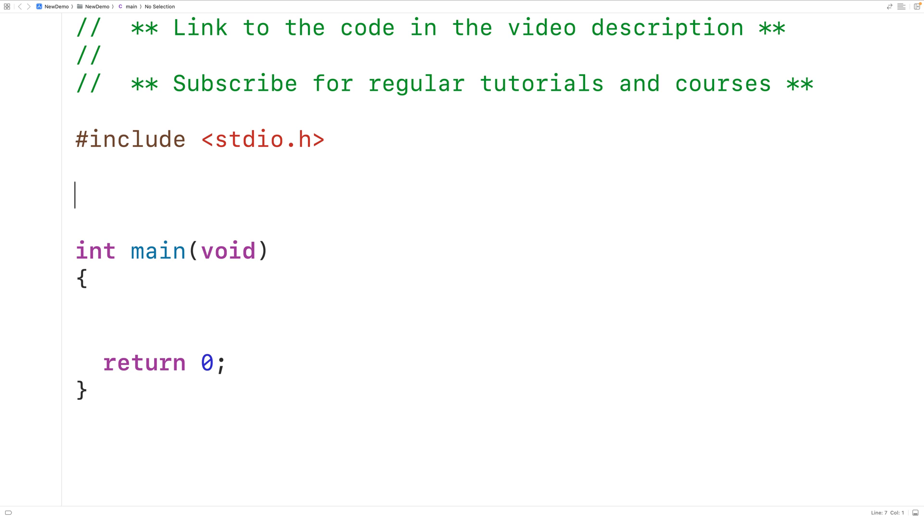
# Write the int add(int a, int b) prototype and its return a + b body, and call add in main.
pyautogui.write('int')
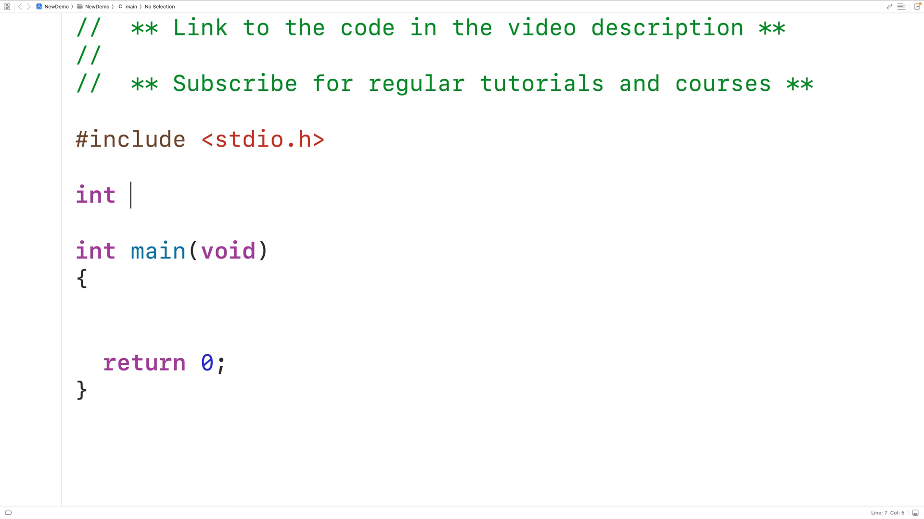
pyautogui.write('ad')
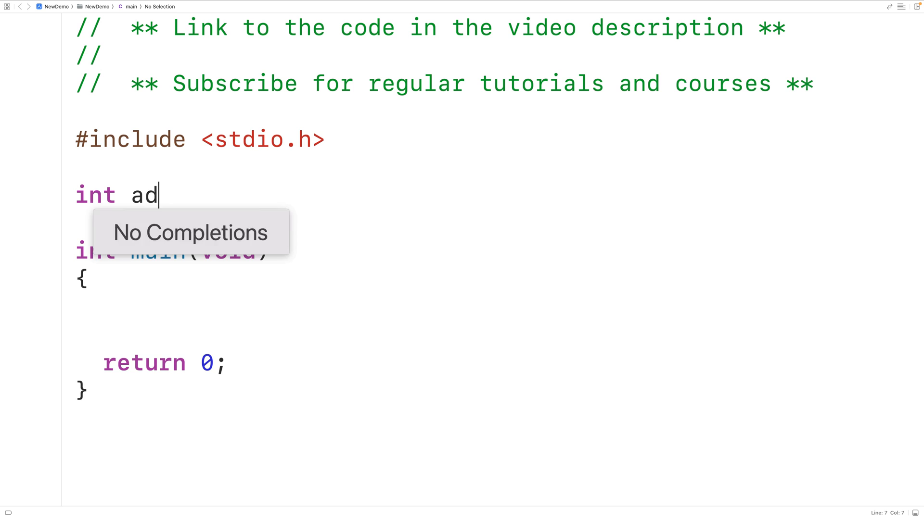
pyautogui.write('d')
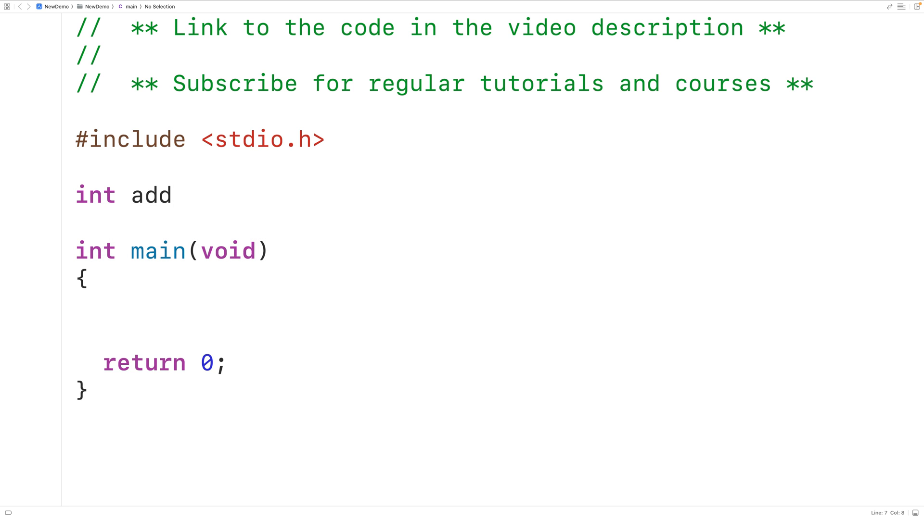
pyautogui.write('(int a, int b);')
pyautogui.write('int add(int a, int b')
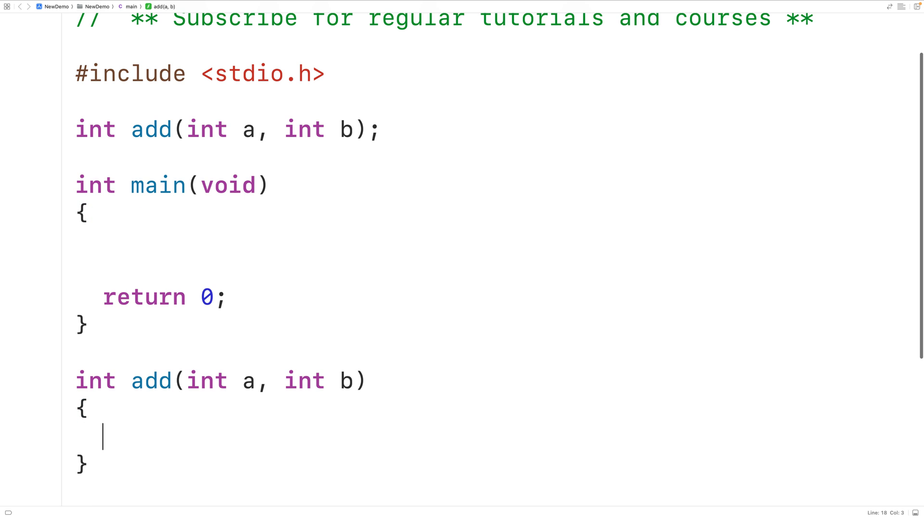
pyautogui.write('return a +')
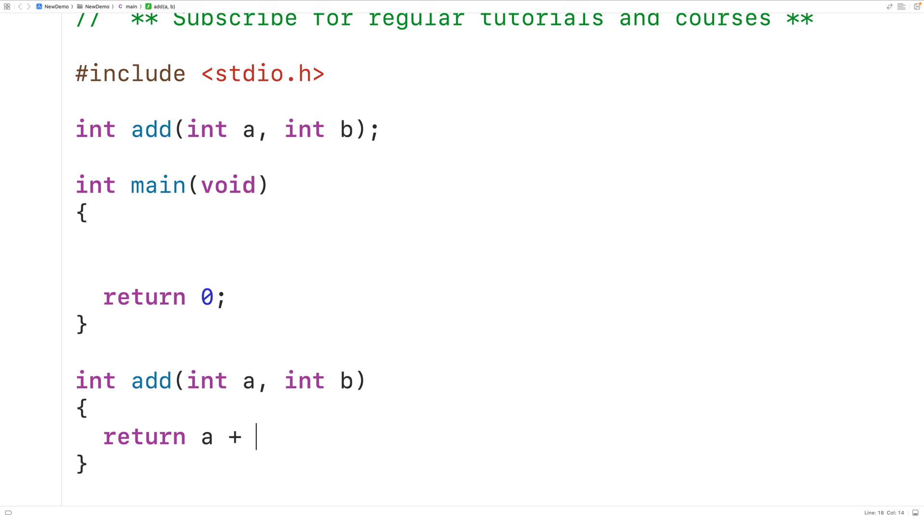
pyautogui.write('b;')
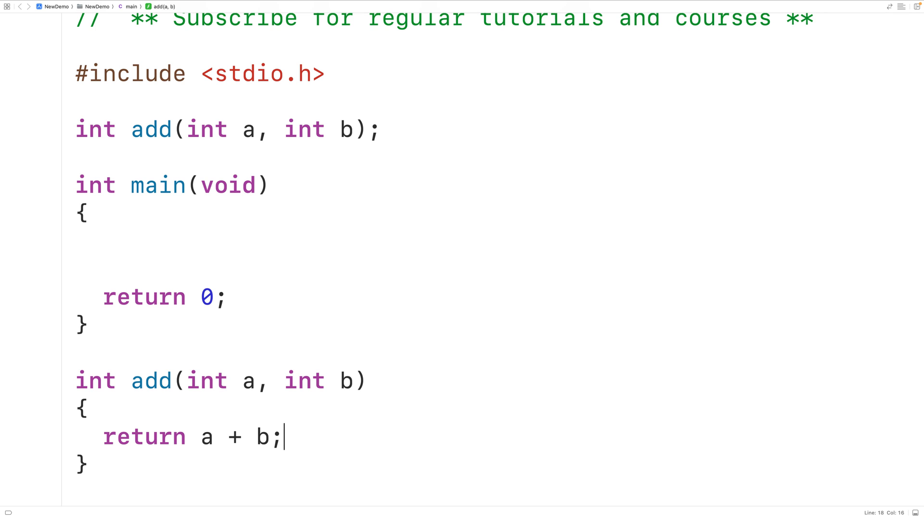
pyautogui.write('add(10,5);')
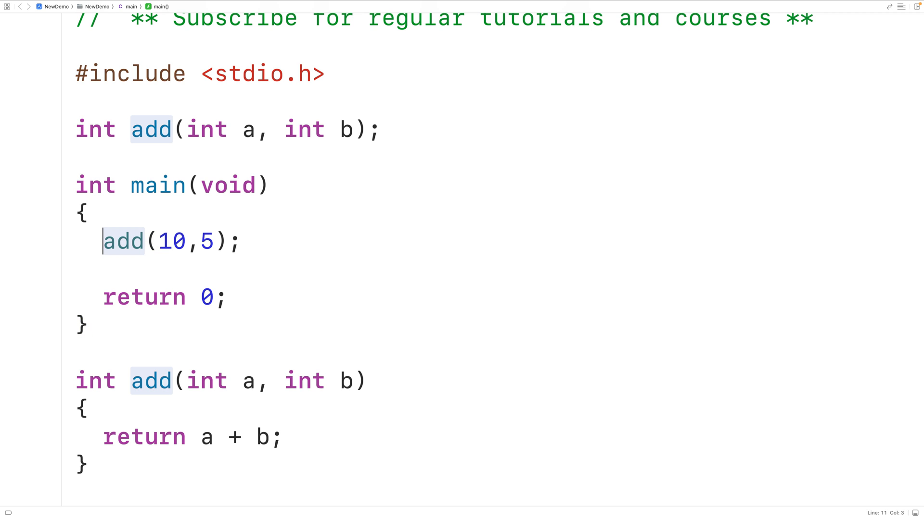
# Store add(10,5) in int sum and print it with printf("Sum: %d\n", sum).
pyautogui.write('int sum =')
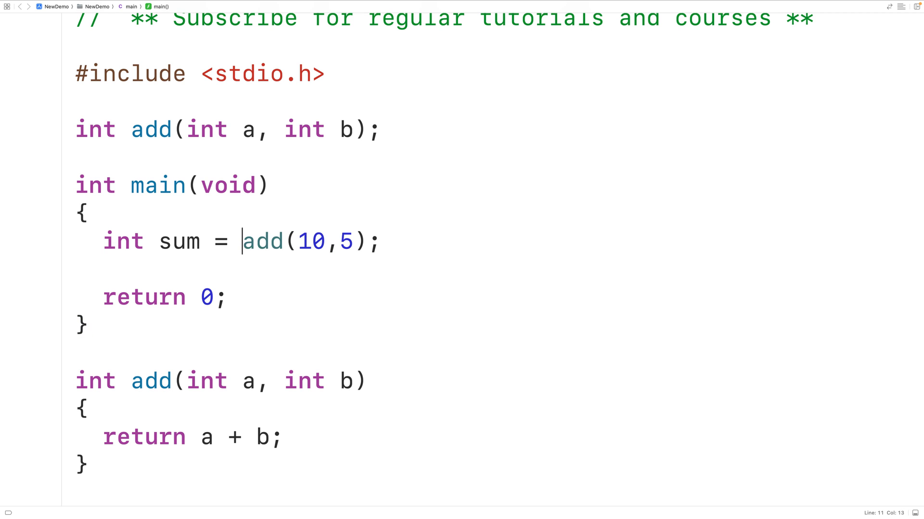
pyautogui.write('printf("Sum')
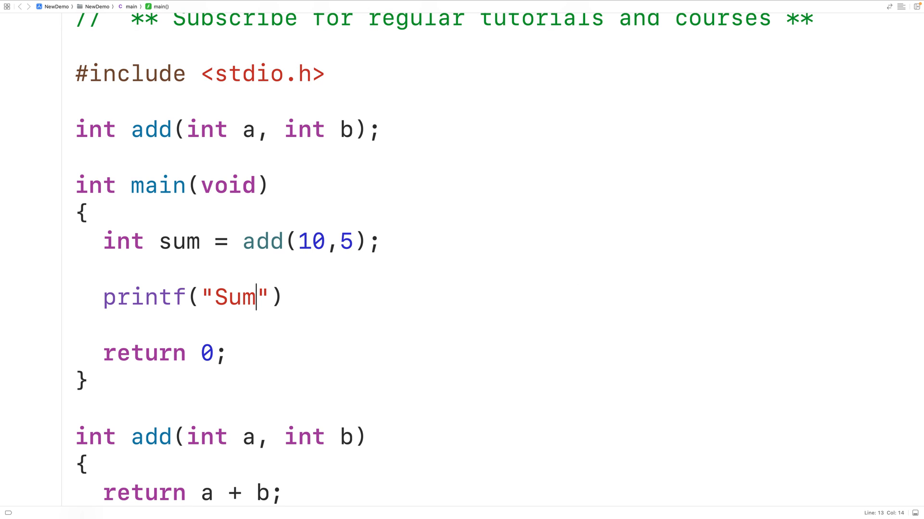
pyautogui.write(': %d')
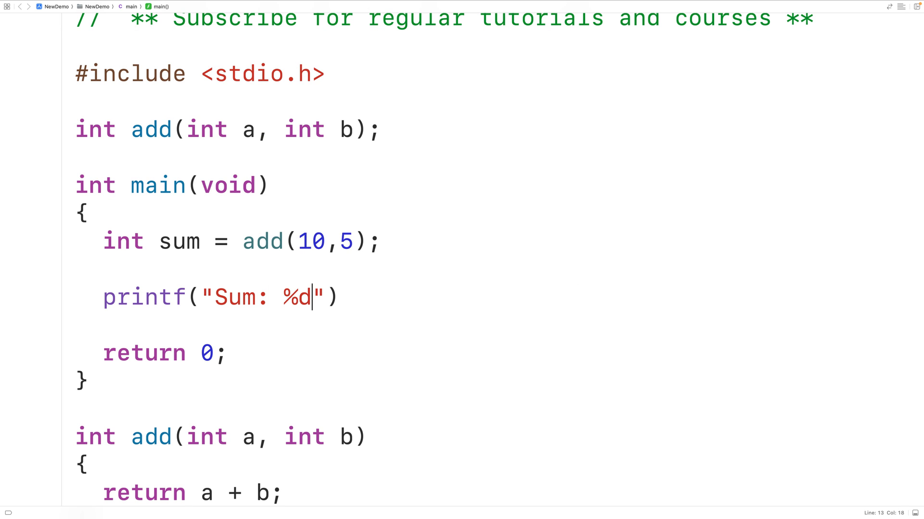
pyautogui.write('\\n')
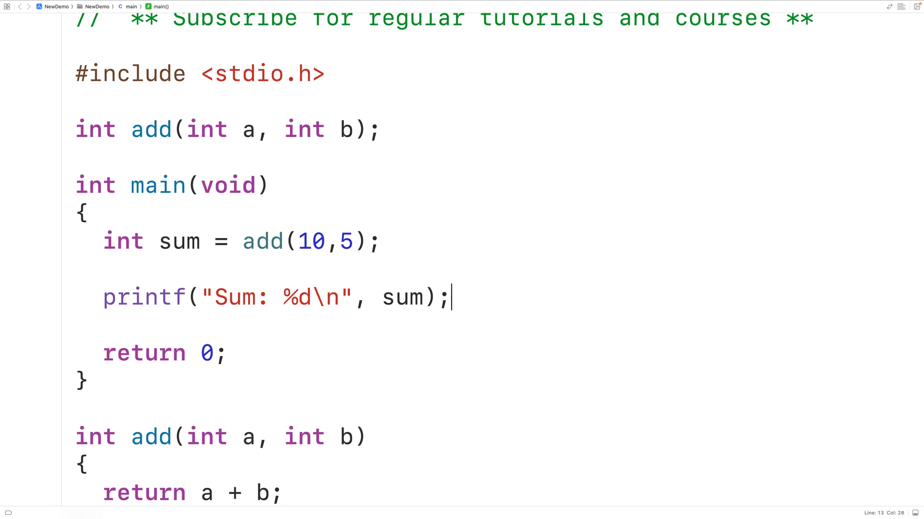
pyautogui.moveTo(241, 241); pyautogui.dragTo(380, 241)
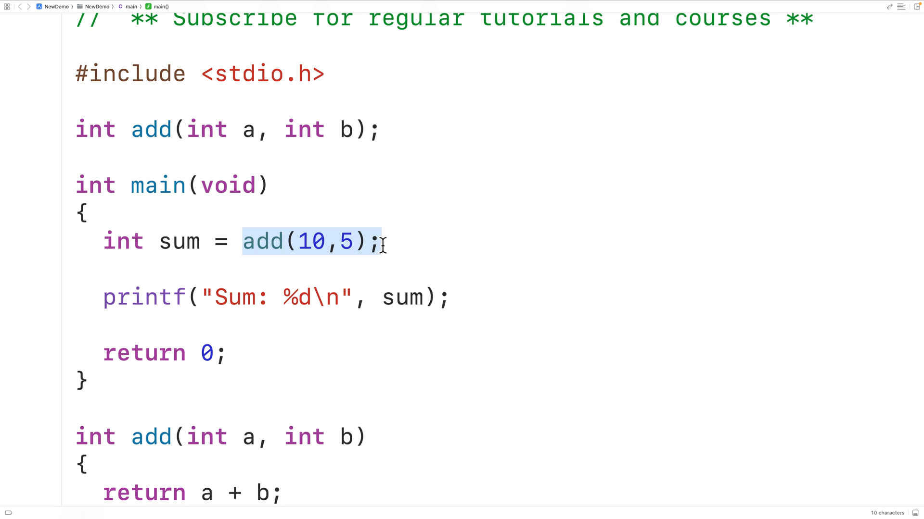
pyautogui.doubleClick(94, 129)
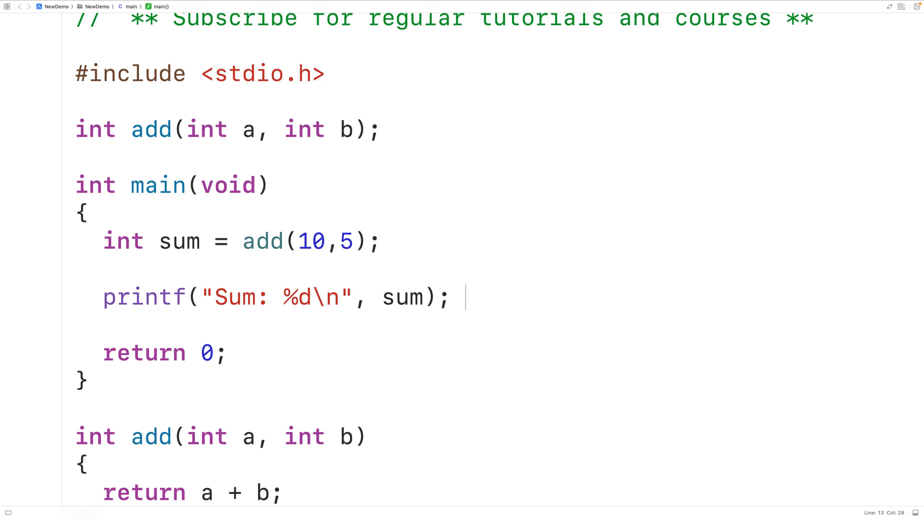
# Add the void print_array(int array[], int length) prototype on a new line above add.
pyautogui.click(269, 186)
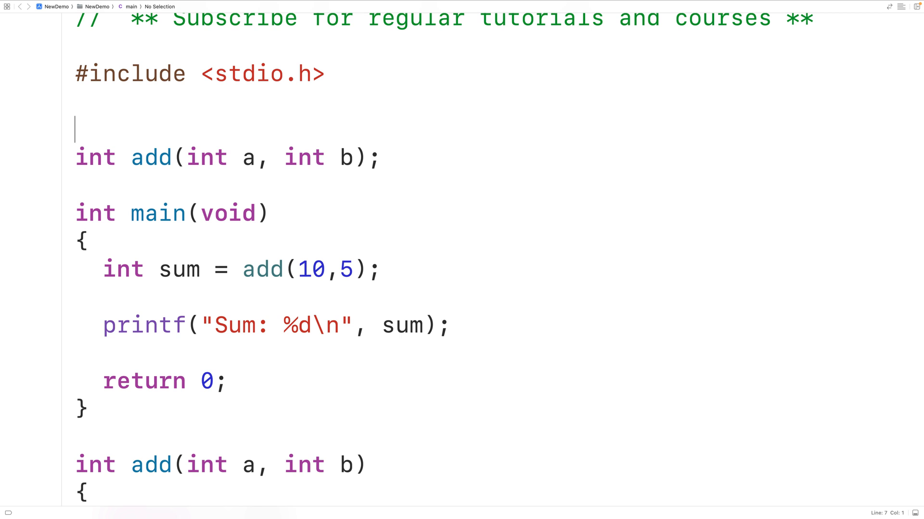
pyautogui.write('void')
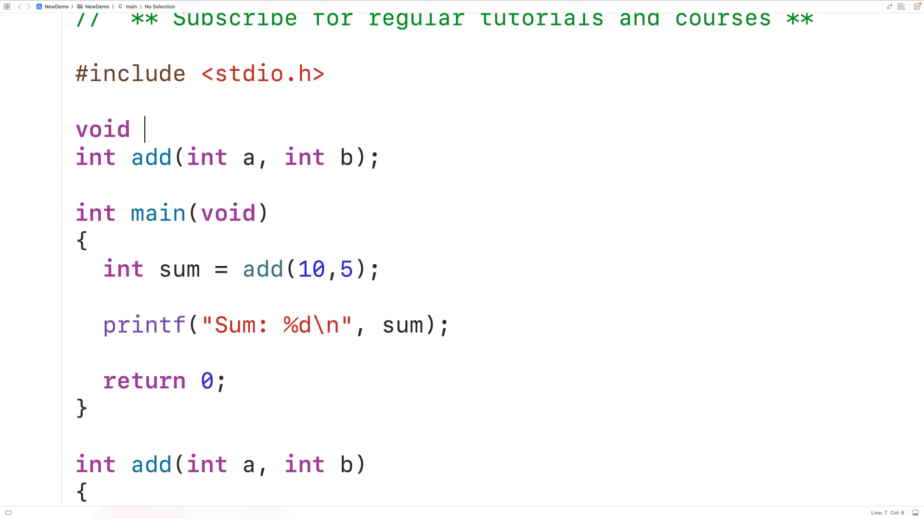
pyautogui.write('print_')
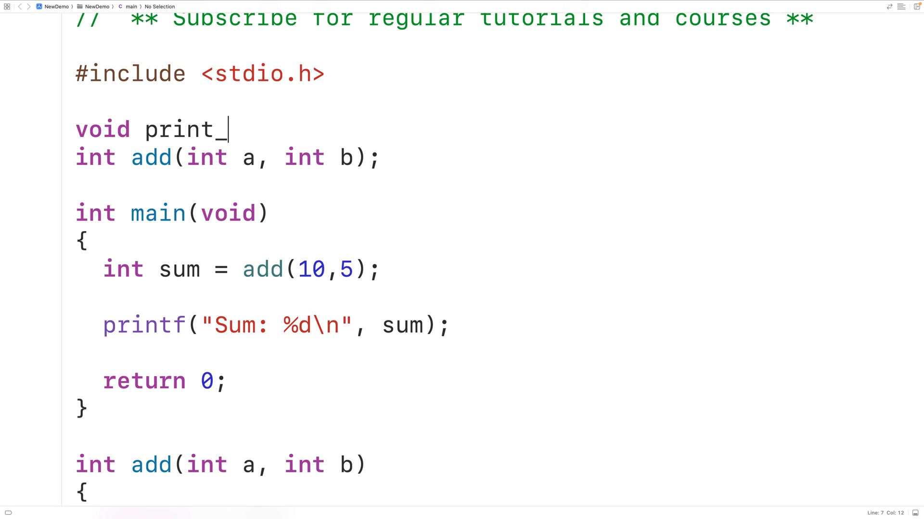
pyautogui.write('array')
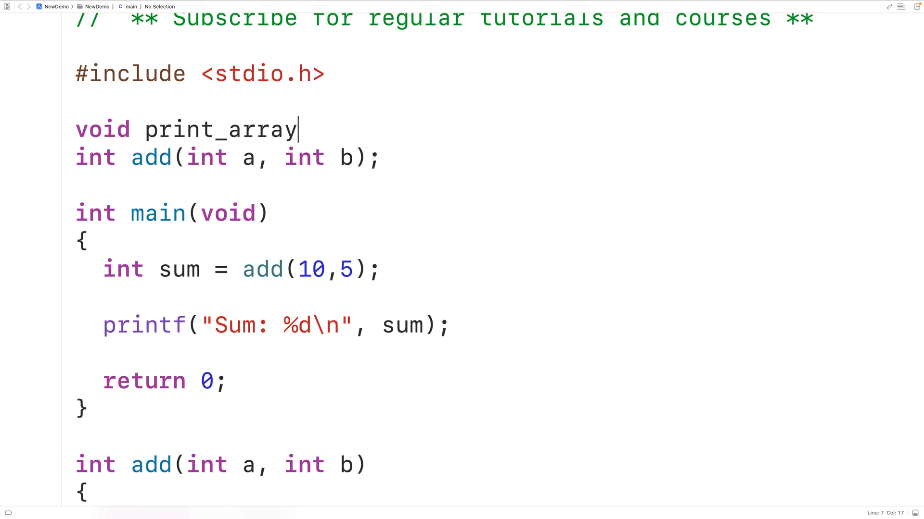
pyautogui.write('(int arr)')
pyautogui.write('void print_array(int array[], int length')
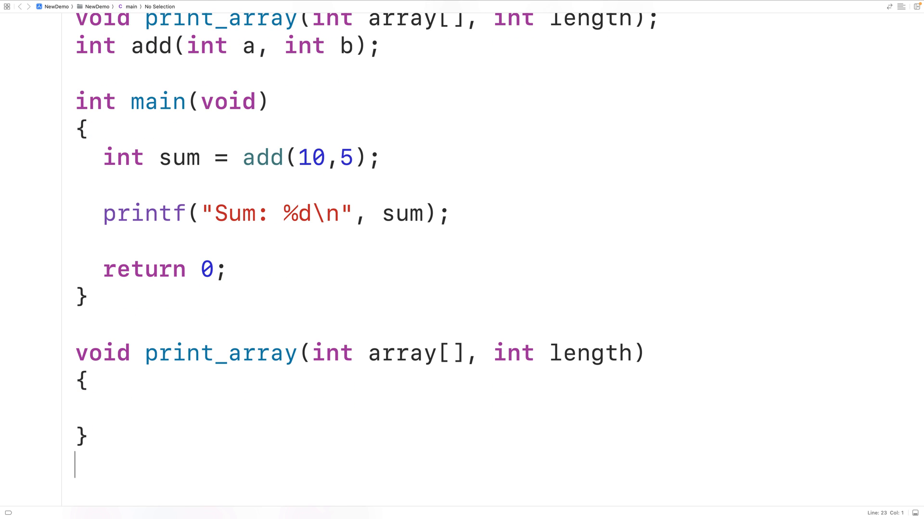
# Write a for loop in print_array with i from 0 while i < length.
pyautogui.write('for (')
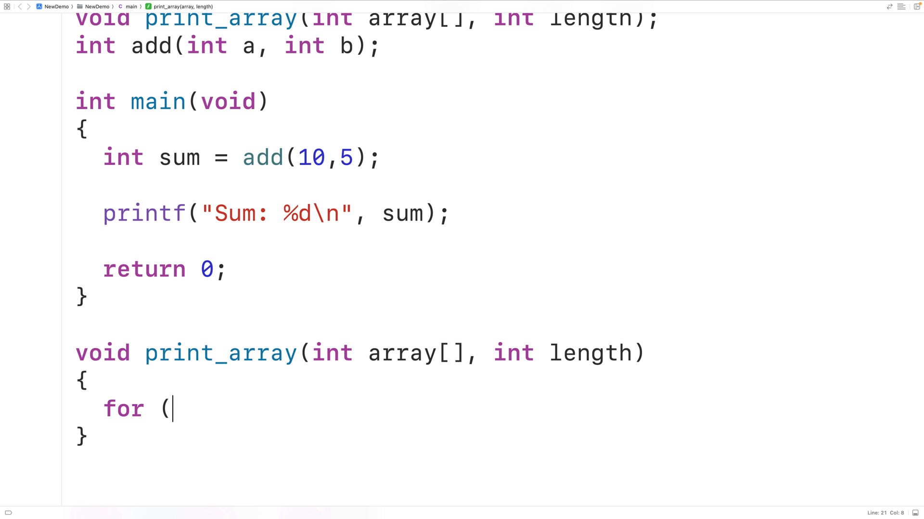
pyautogui.write('int i = 0;)')
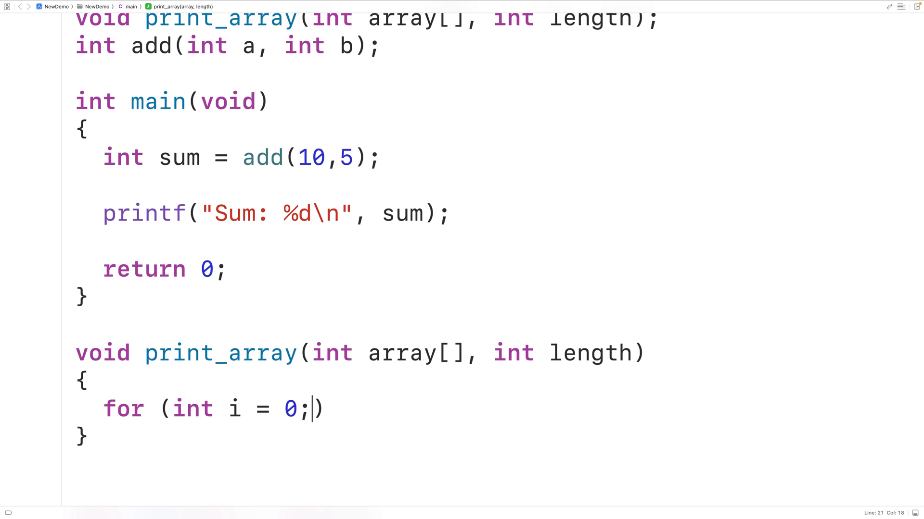
pyautogui.write('i')
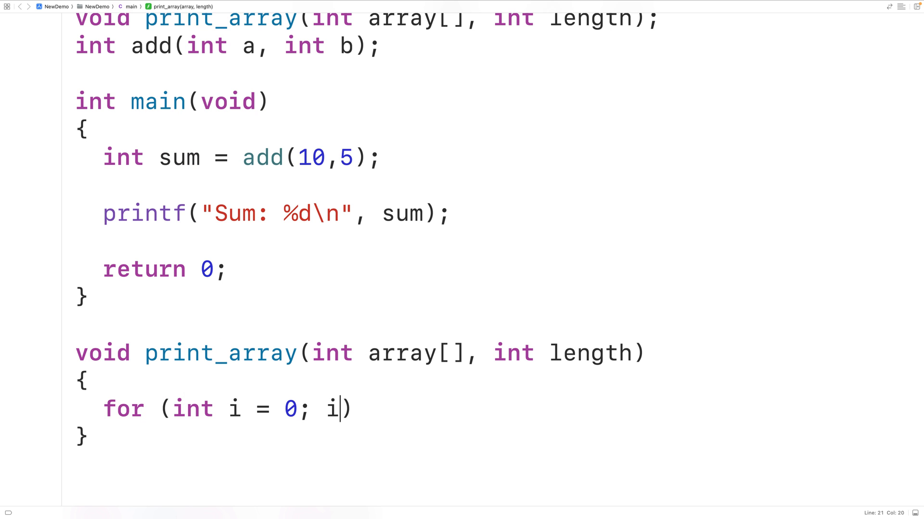
pyautogui.write('< length;')
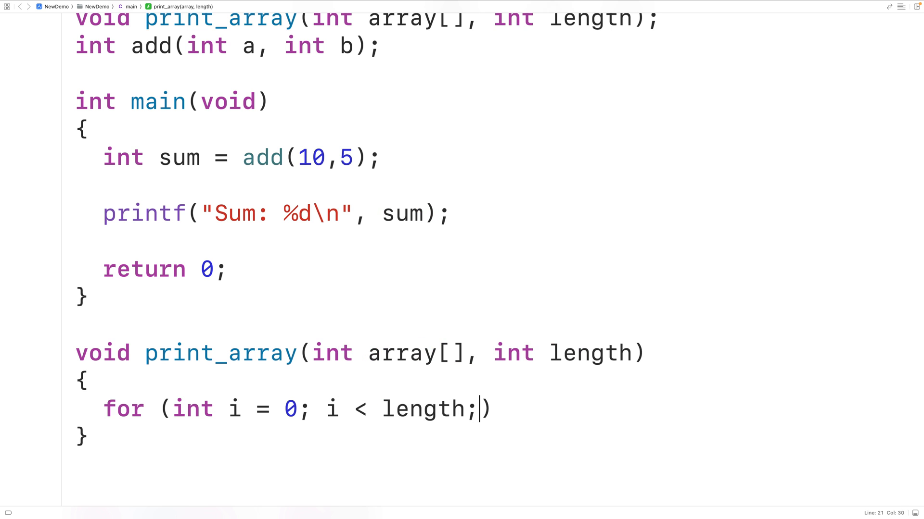
pyautogui.write('i++')
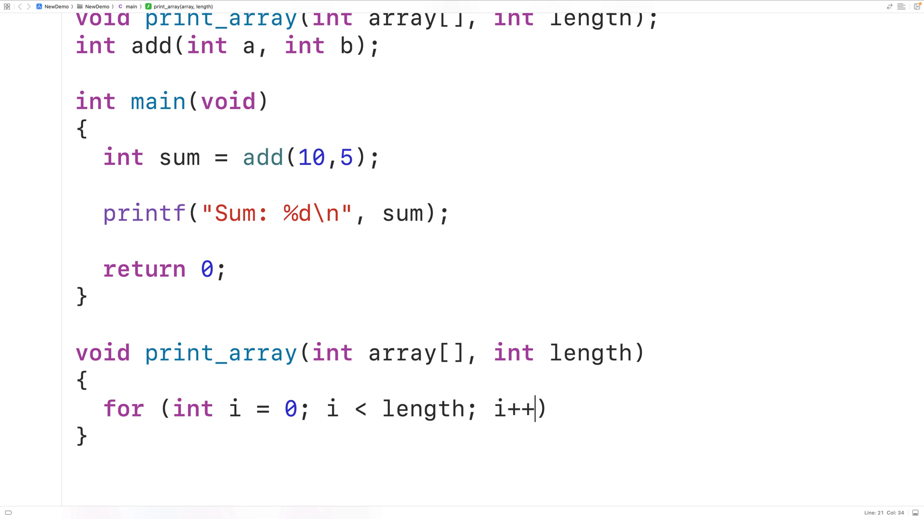
pyautogui.write('{')
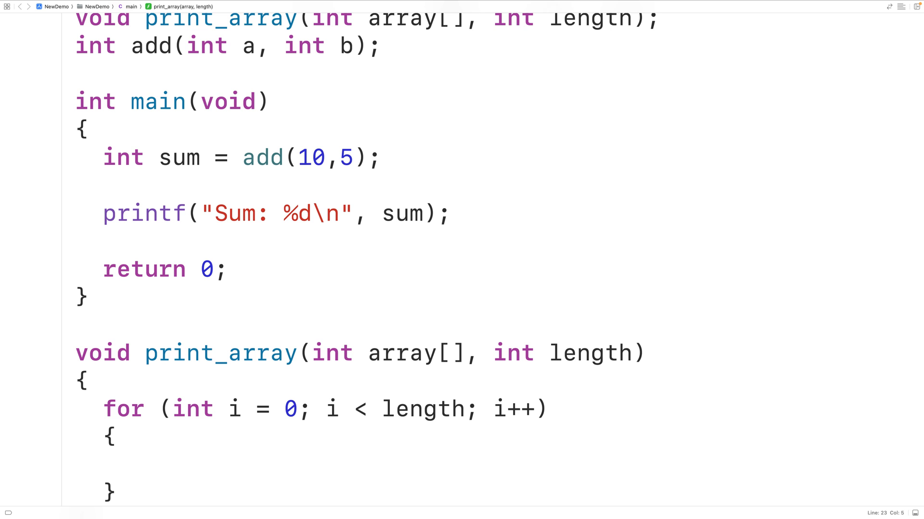
# Print each element with a space in the loop and a newline after, then select main's sum lines.
pyautogui.write('printf("%")')
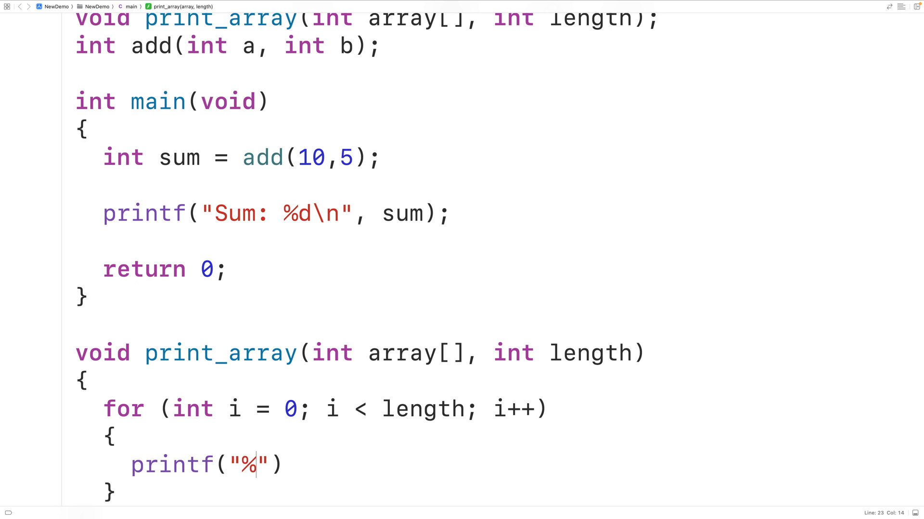
pyautogui.write('d')
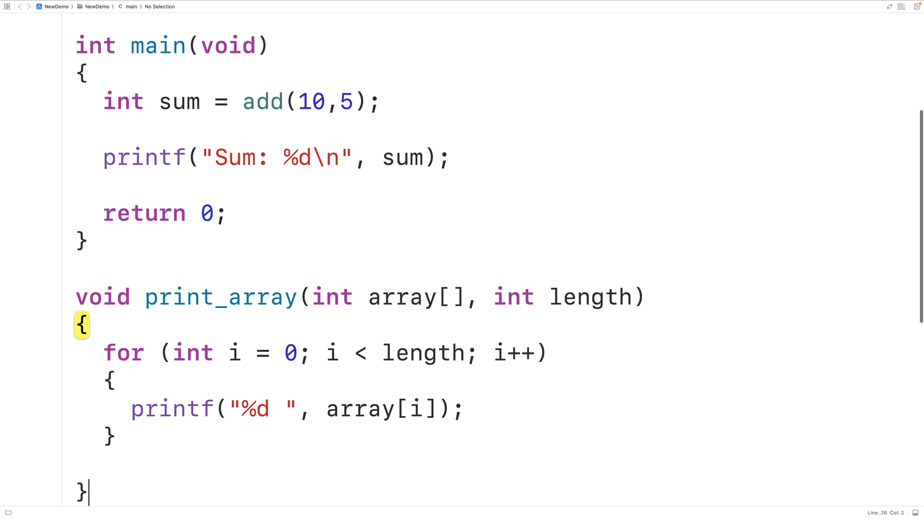
pyautogui.write('printf("")')
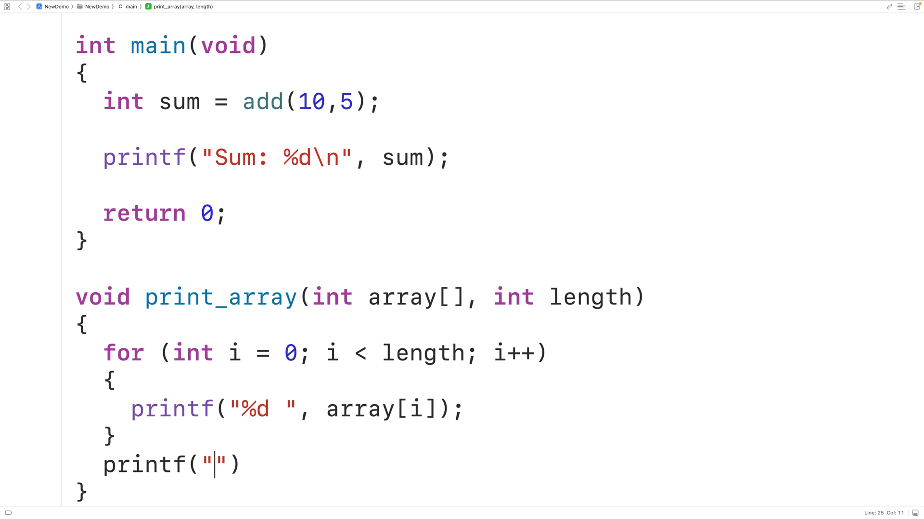
pyautogui.write('\\n);')
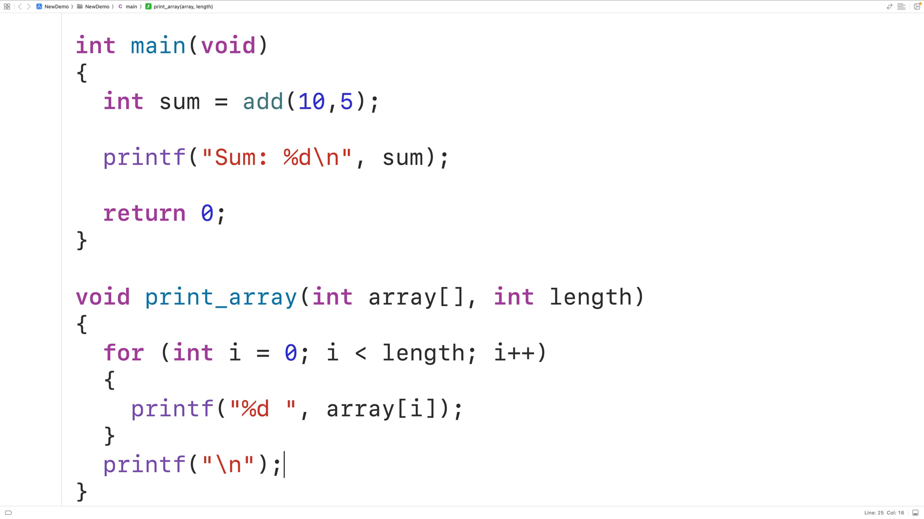
pyautogui.moveTo(190, 465); pyautogui.dragTo(270, 465)
pyautogui.write('int num')
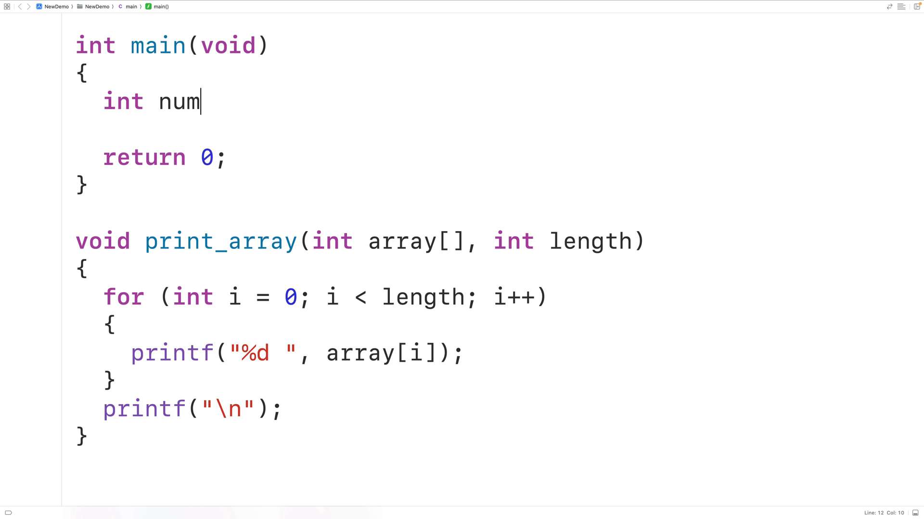
# Declare int numbers[] = {5,6,7,8,9}; in main.
pyautogui.write('bers[] =')
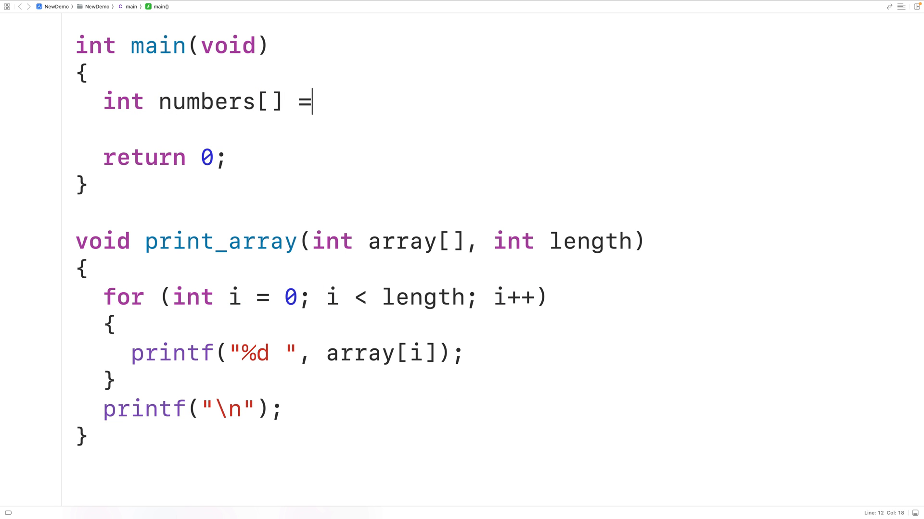
pyautogui.write('{5,6,7,8}')
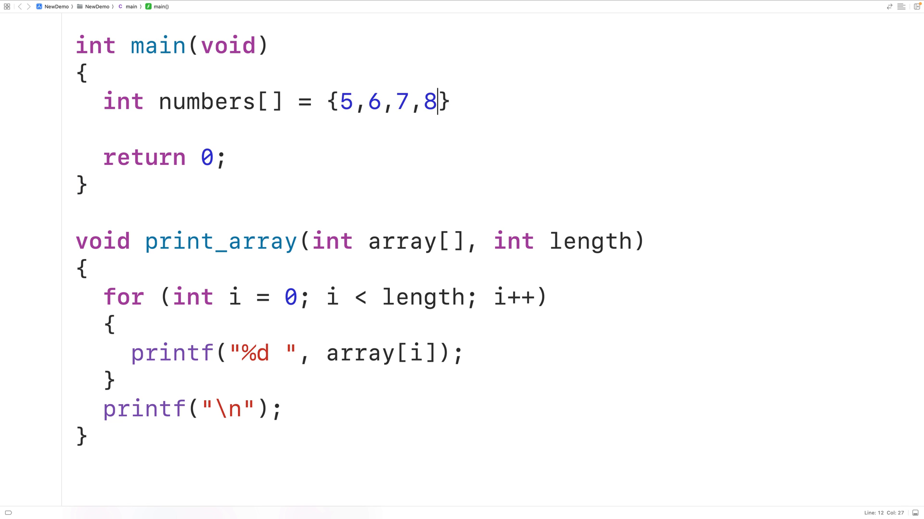
pyautogui.write(',9};')
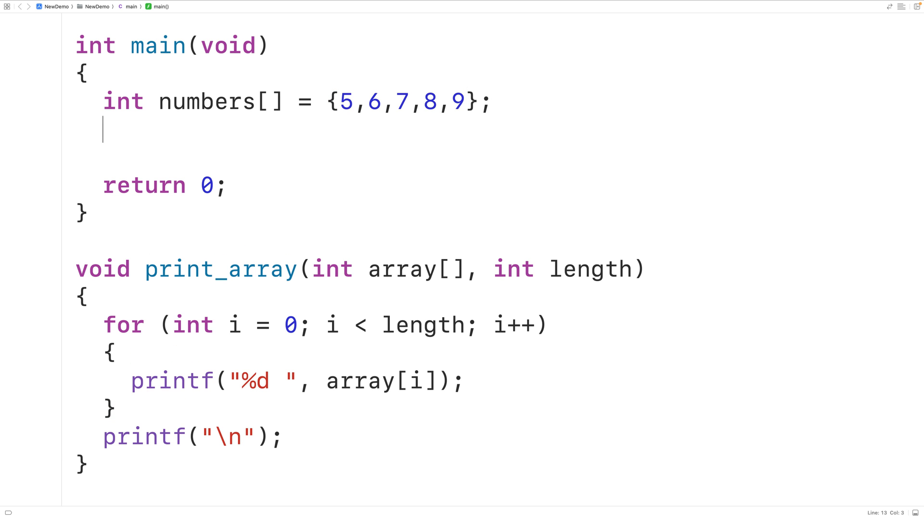
# Call print_array(numbers, 5); and select that call line.
pyautogui.write('print')
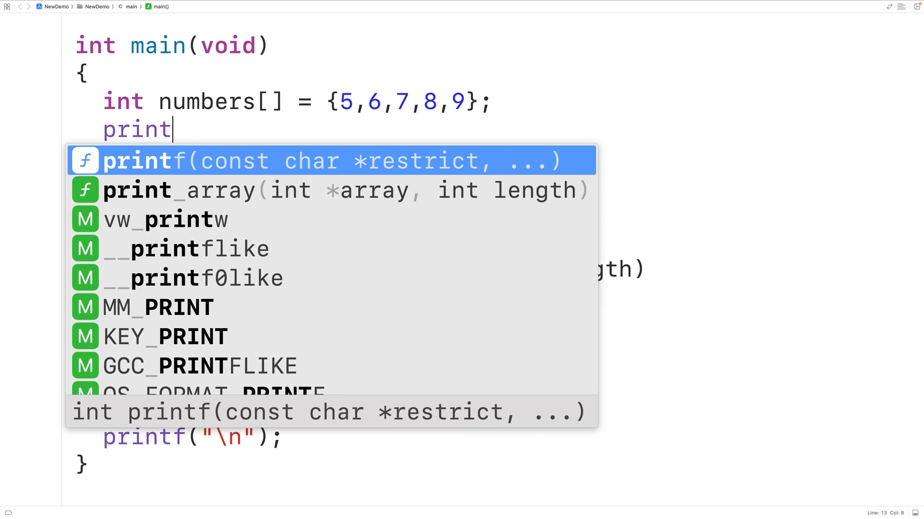
pyautogui.write('_array(numbers')
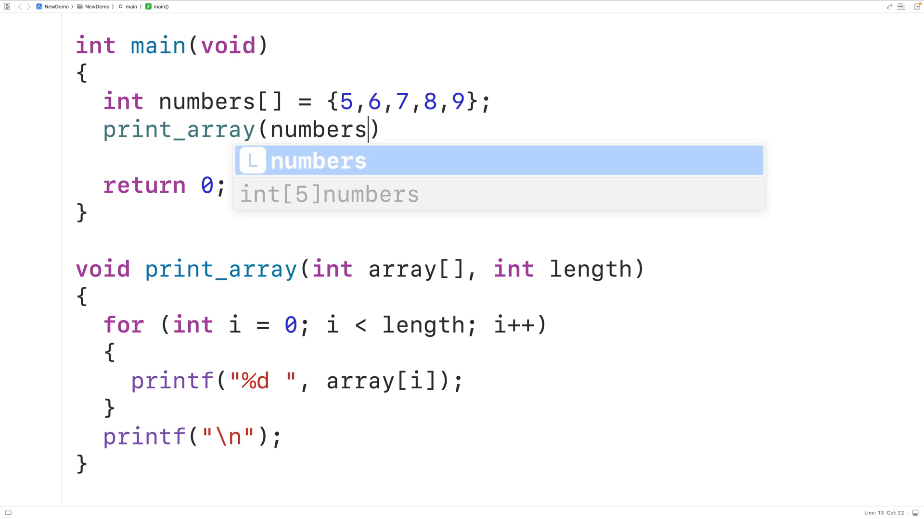
pyautogui.write(', 5')
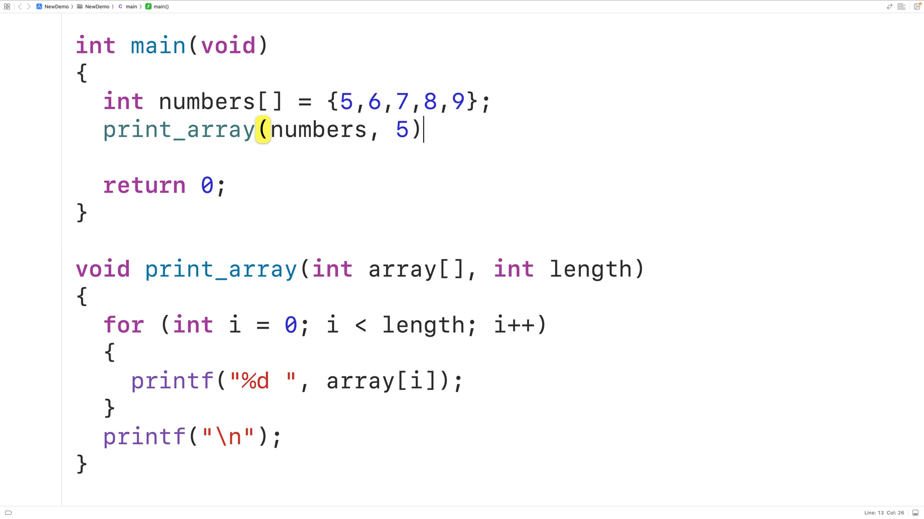
pyautogui.write(';')
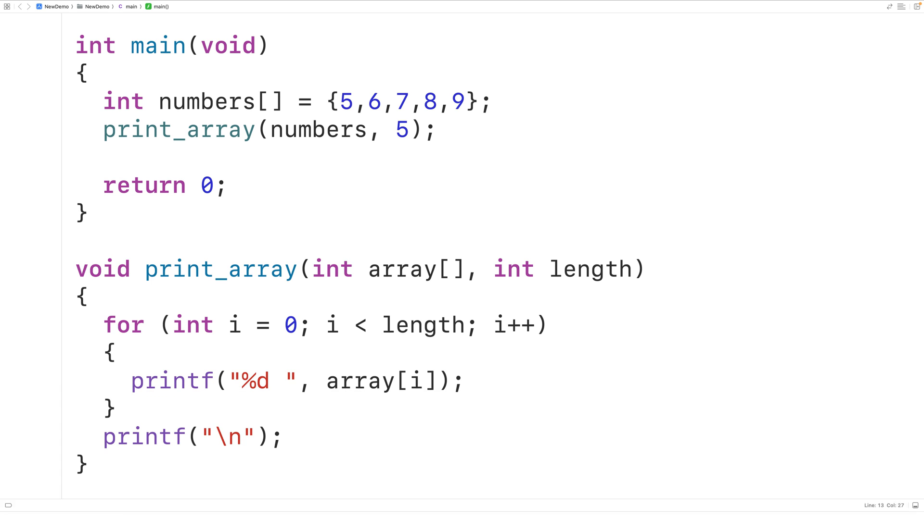
pyautogui.tripleClick(185, 130)
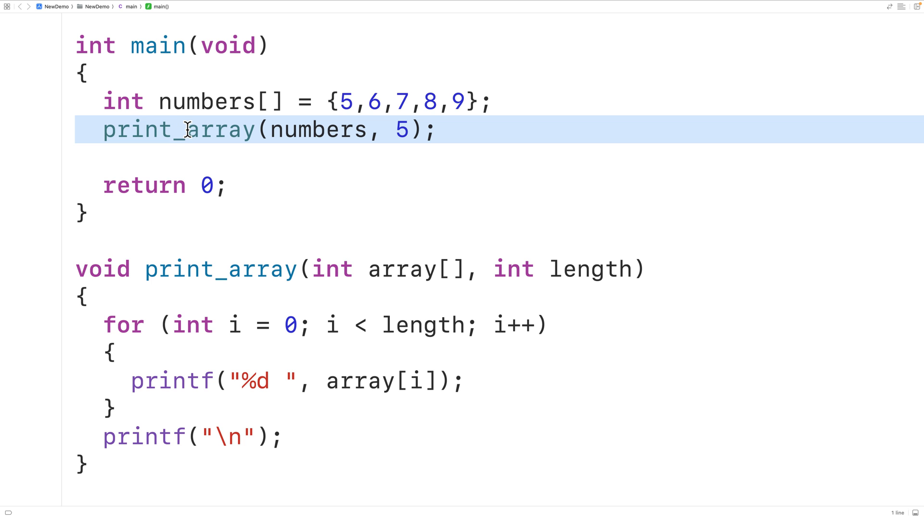
# Assign the print_array call to int return_value and view the incompatible void type error.
pyautogui.click(99, 129)
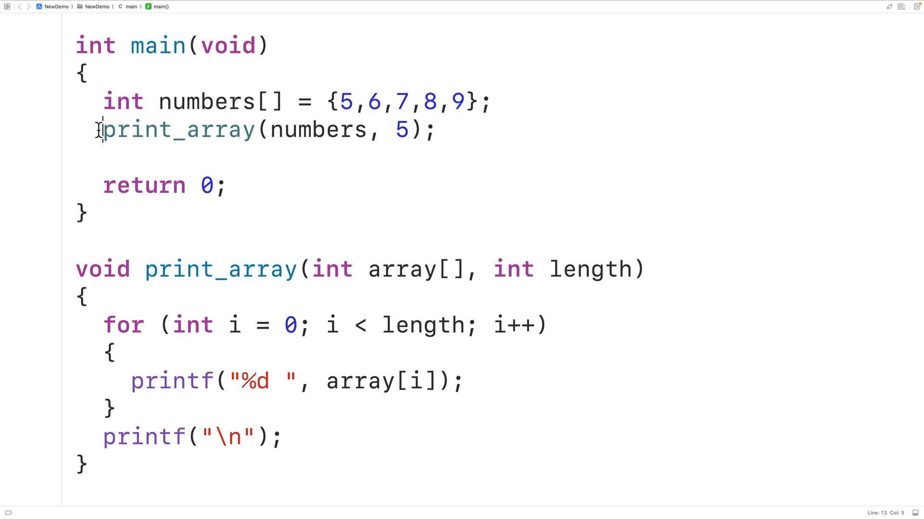
pyautogui.write('int reut')
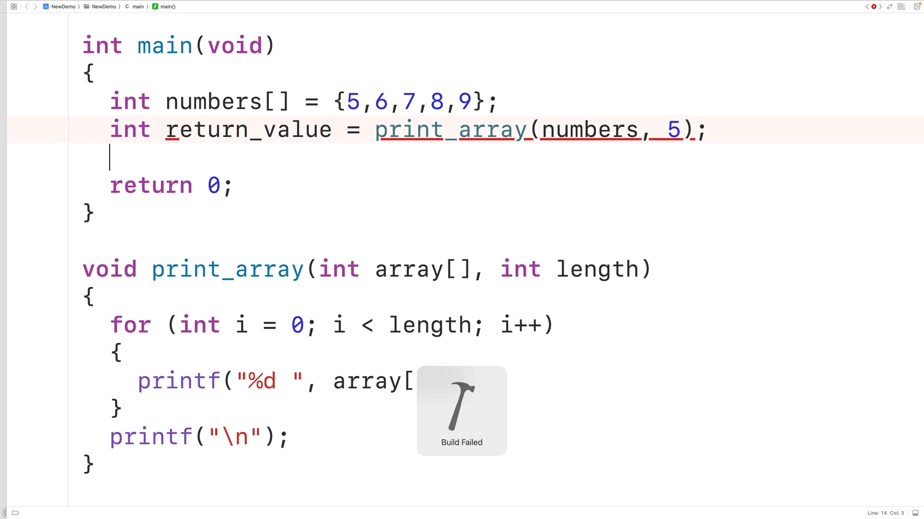
pyautogui.click(45, 11)
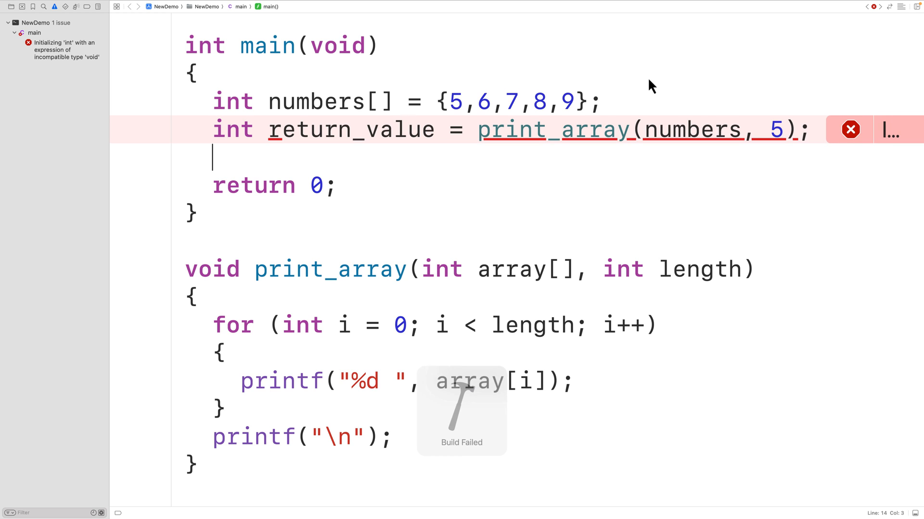
pyautogui.click(850, 129)
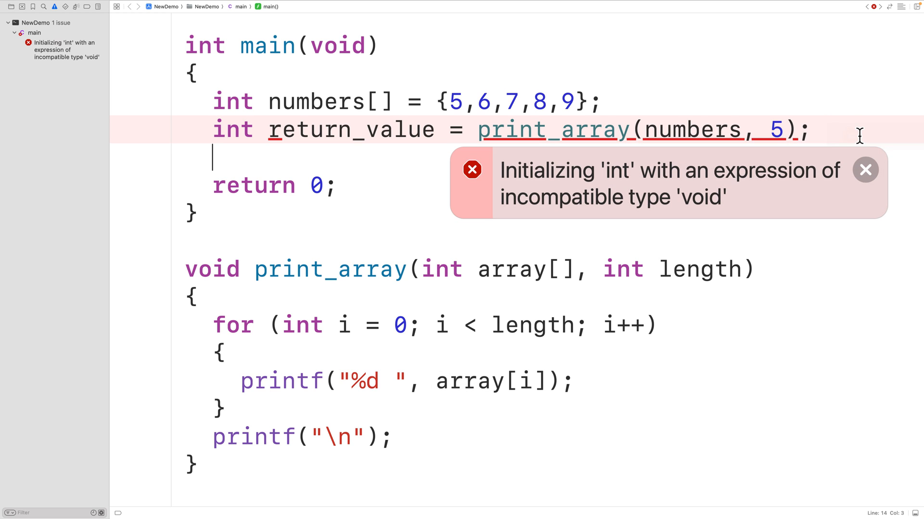
pyautogui.moveTo(837, 142)
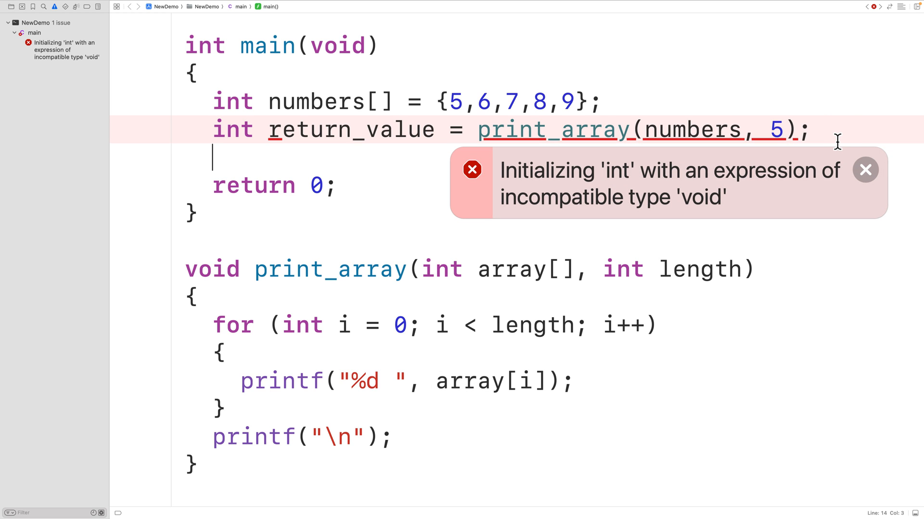
pyautogui.moveTo(365, 181)
pyautogui.write('if (length <= ')
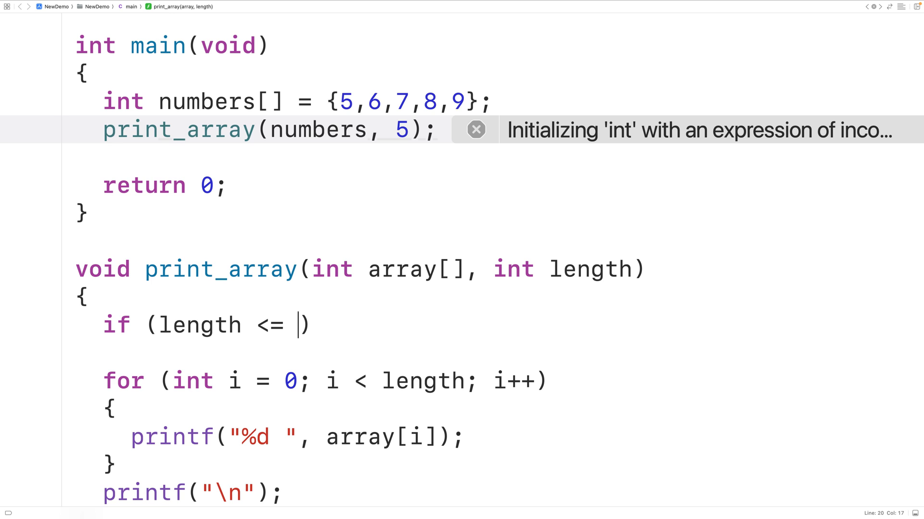
# Add if (length <= 0) return; before print_array's for loop.
pyautogui.write('0')
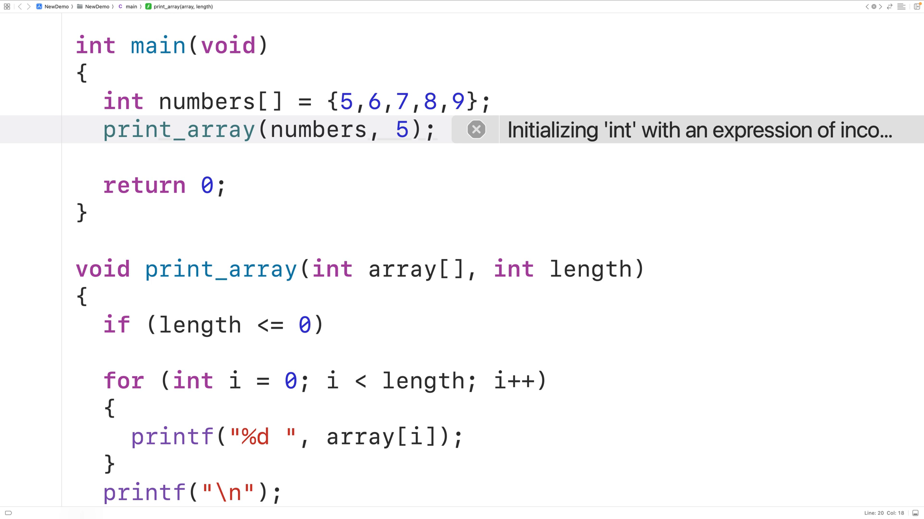
pyautogui.press('Right')
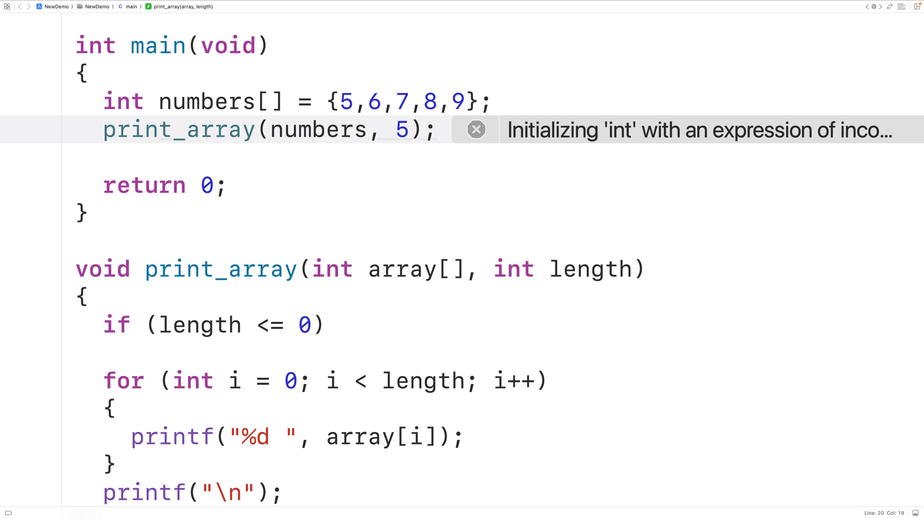
pyautogui.write('return ;')
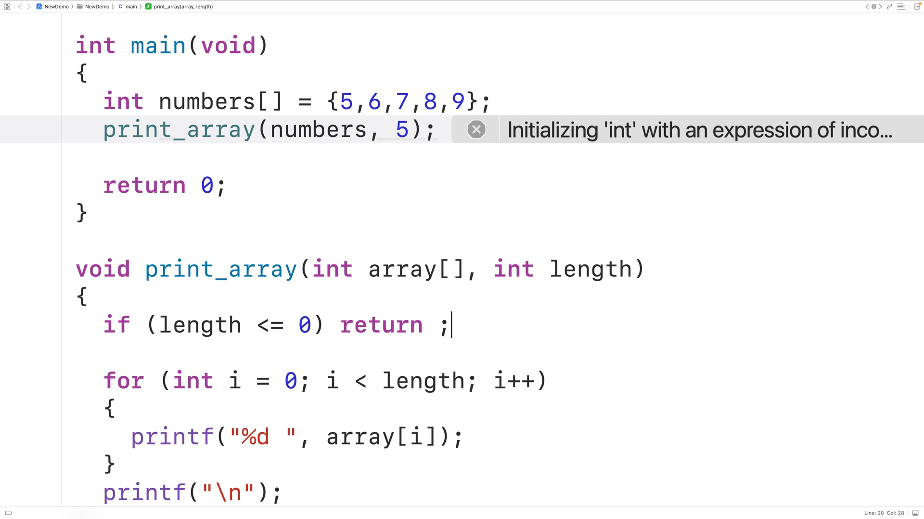
pyautogui.doubleClick(380, 325)
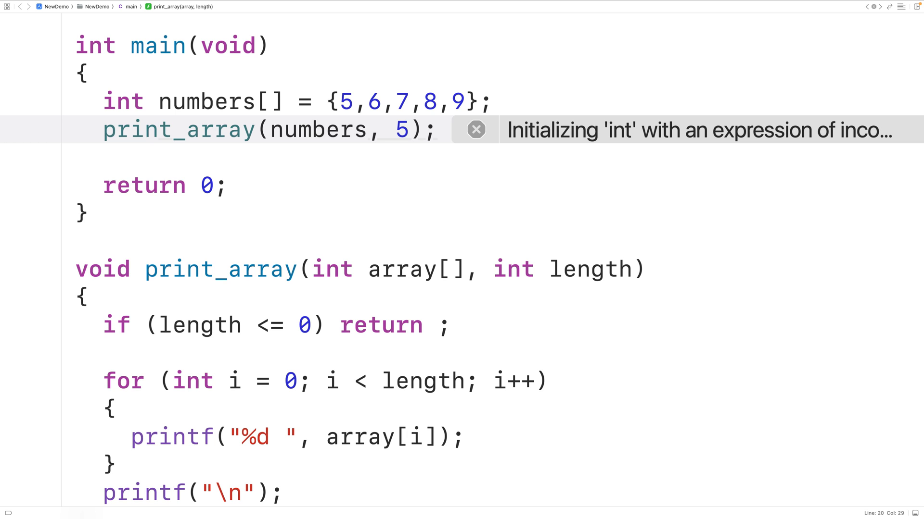
pyautogui.moveTo(432, 326)
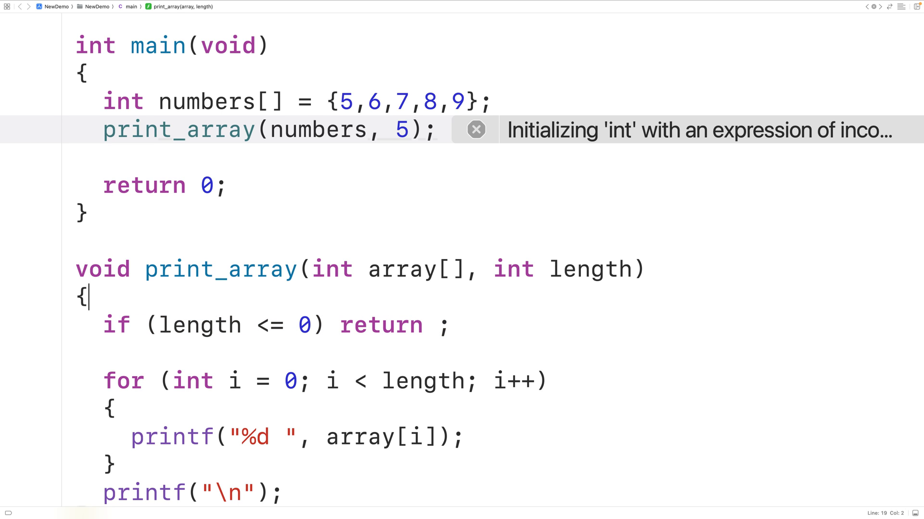
pyautogui.click(385, 130)
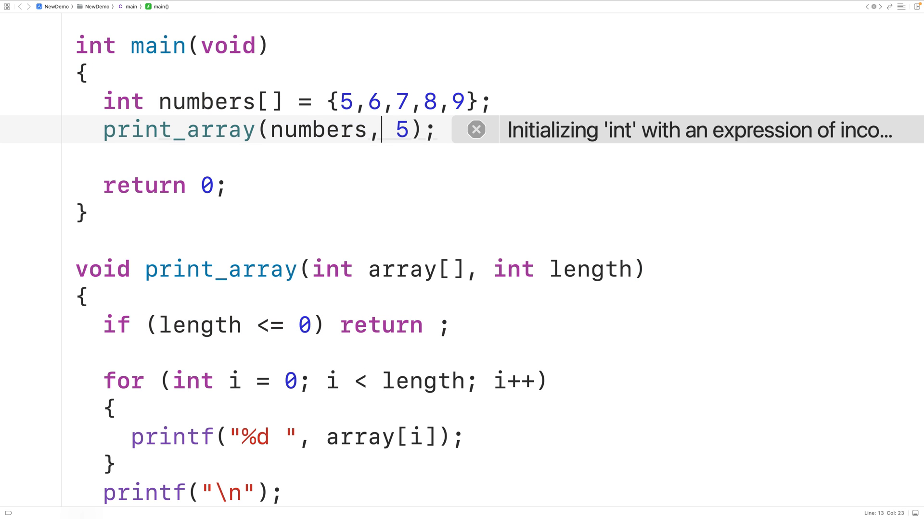